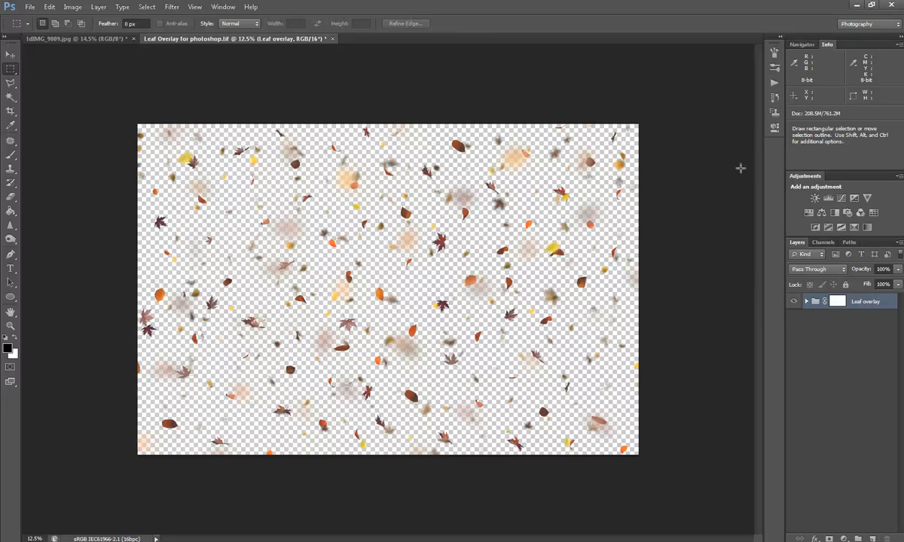
mouse_move(721, 174)
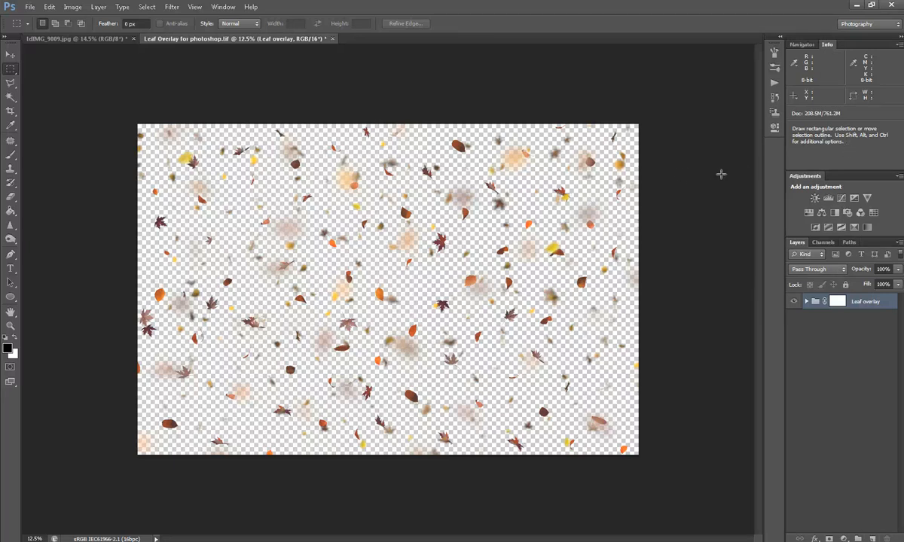
mouse_move(317, 79)
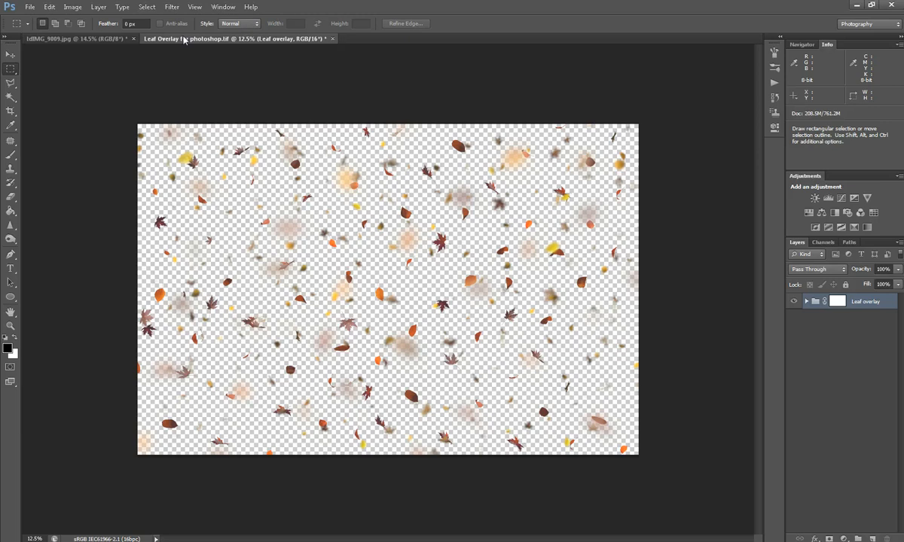
Step: Switch from the leaf overlay document to the baby portrait and back to the overlay
click(49, 39)
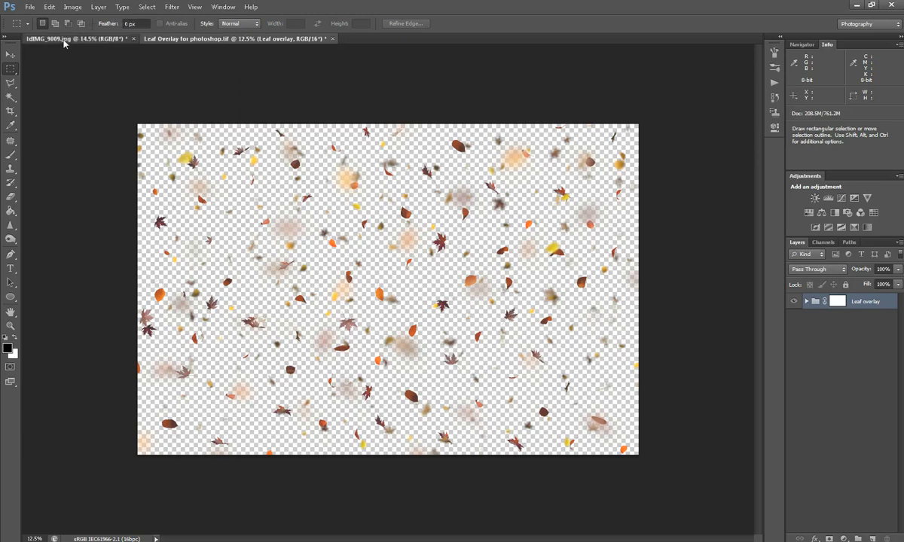
click(75, 38)
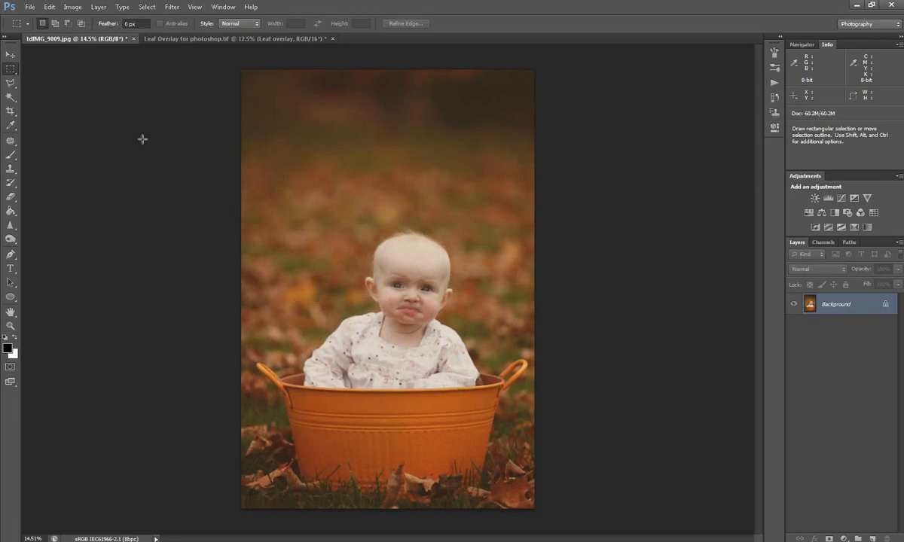
mouse_move(386, 280)
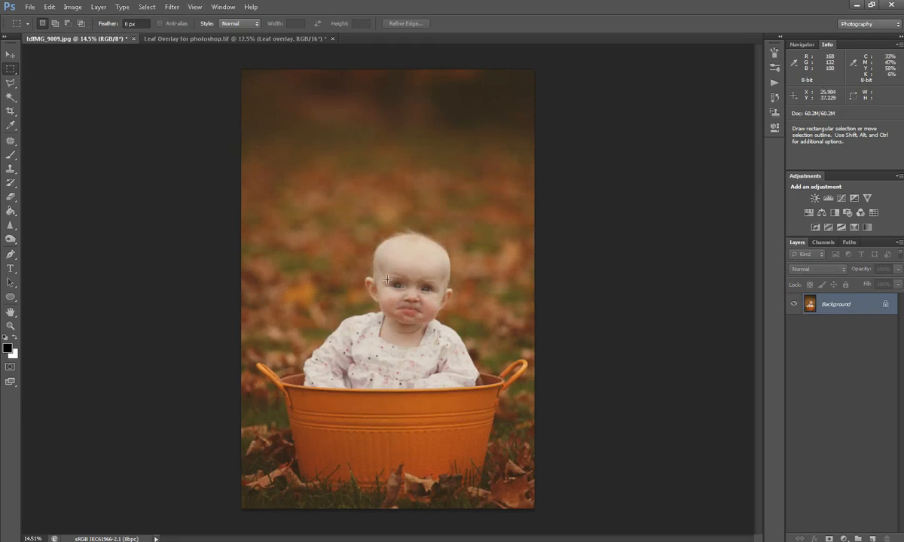
mouse_move(442, 339)
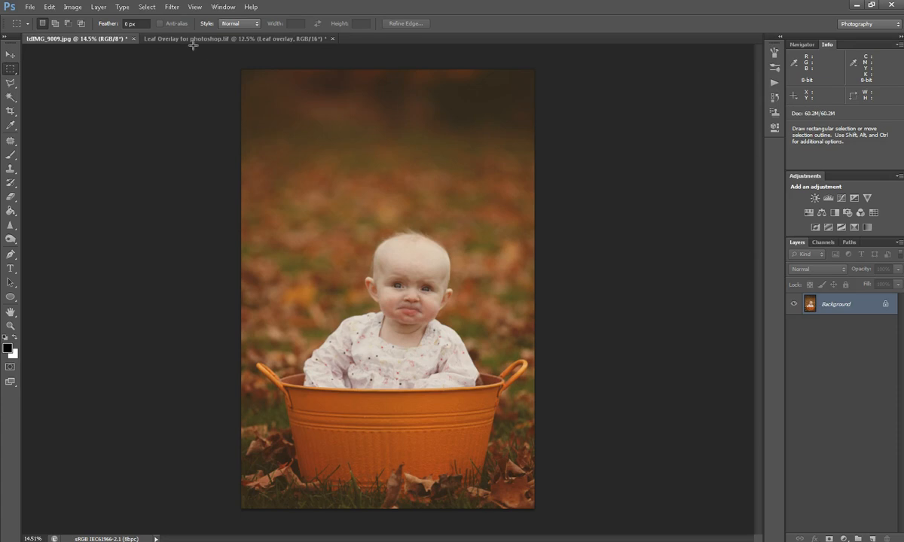
click(234, 38)
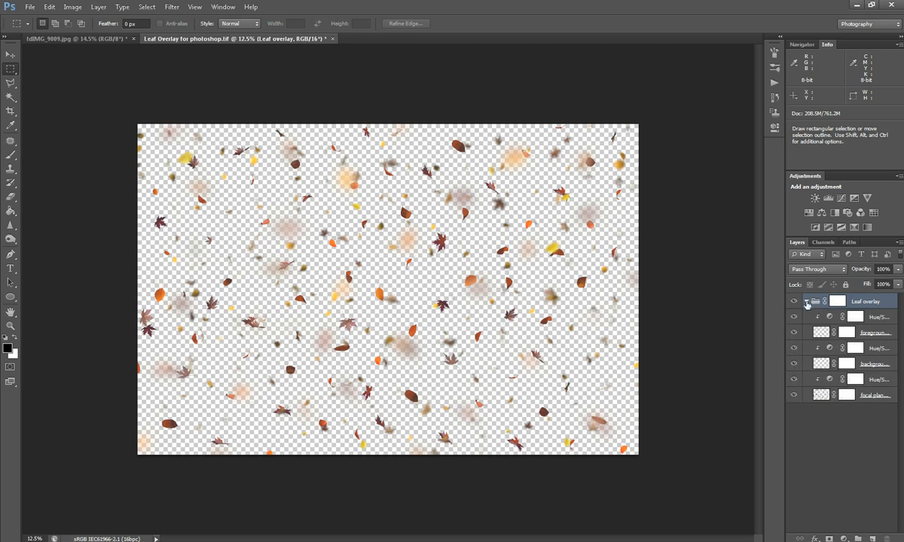
Step: Collapse the Leaf overlay group, bring it into IMG_9809, and close the overlay document
click(806, 301)
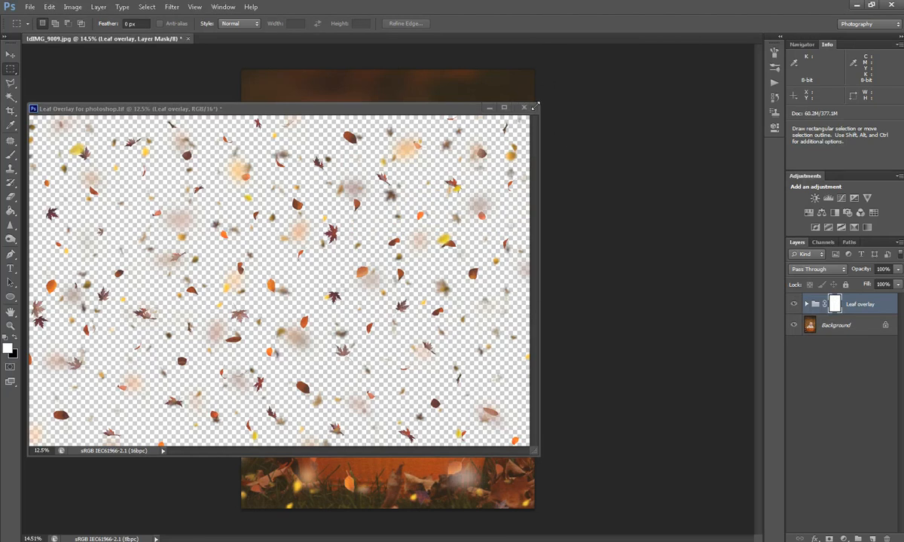
mouse_move(525, 108)
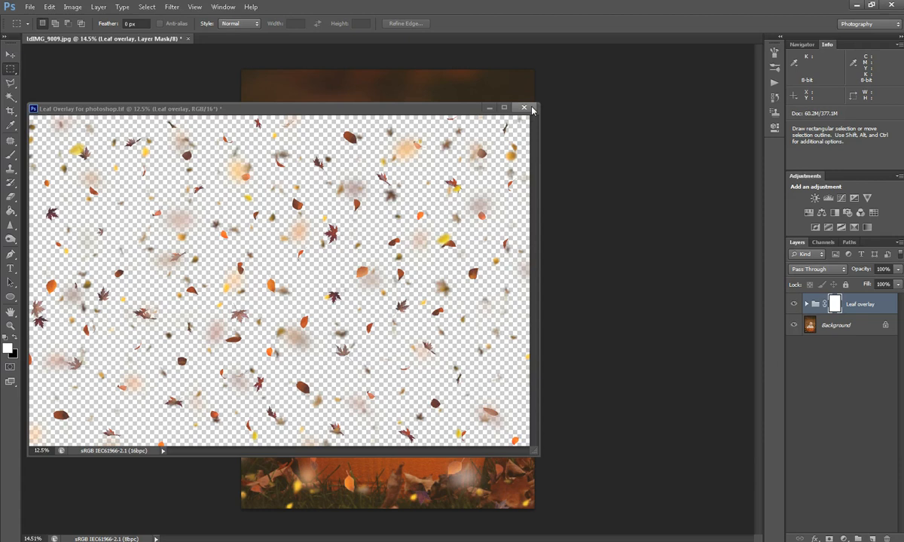
mouse_move(525, 108)
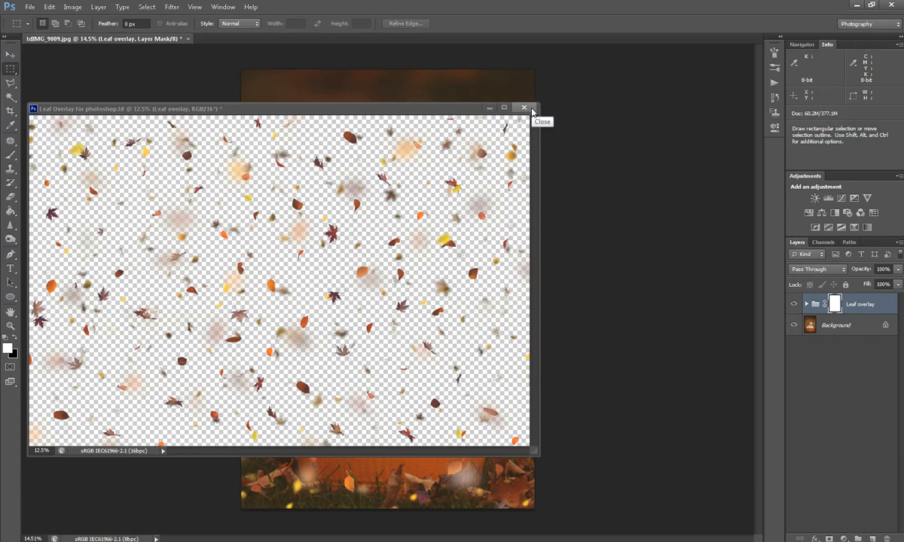
mouse_move(341, 215)
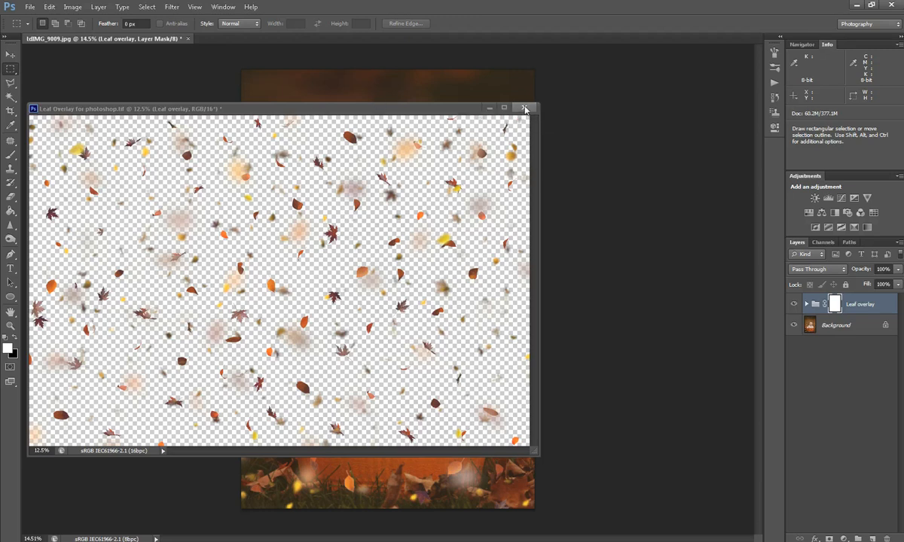
click(525, 109)
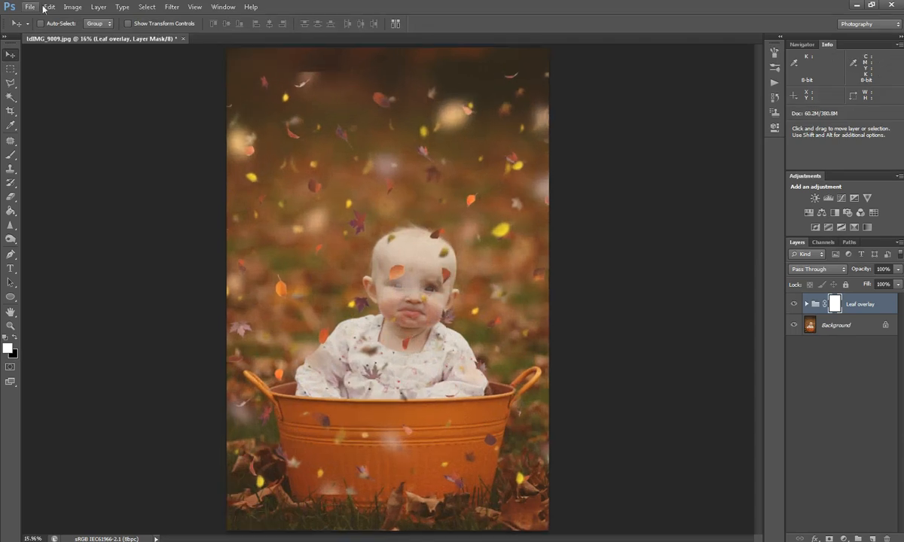
Step: Drag the Leaf overlay group across the portrait with the Move tool
click(49, 7)
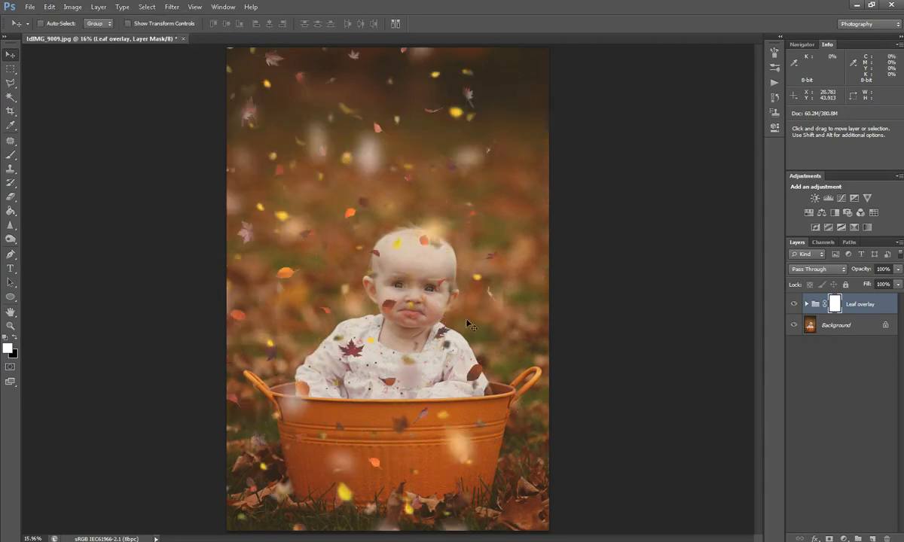
drag(467, 324, 288, 274)
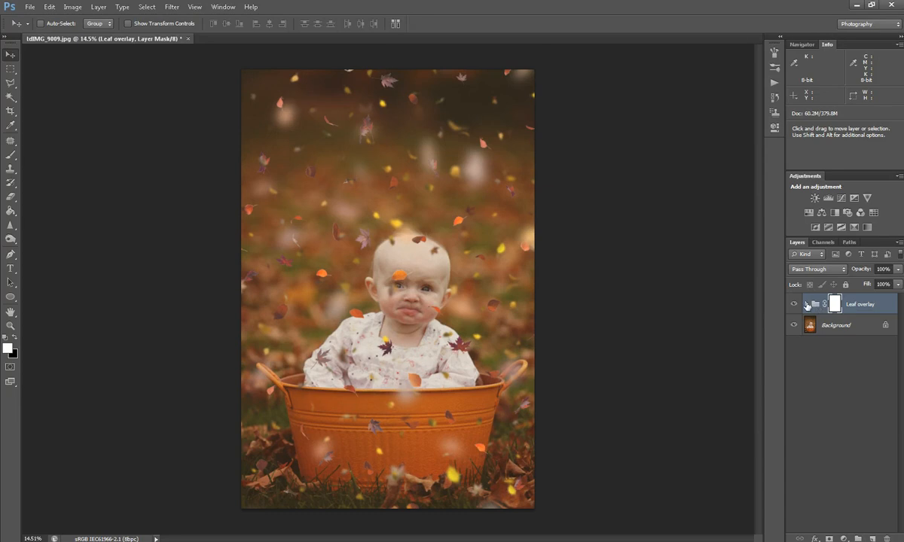
Step: Expand the Leaf overlay group and select the focal-plane leaf layer
click(806, 305)
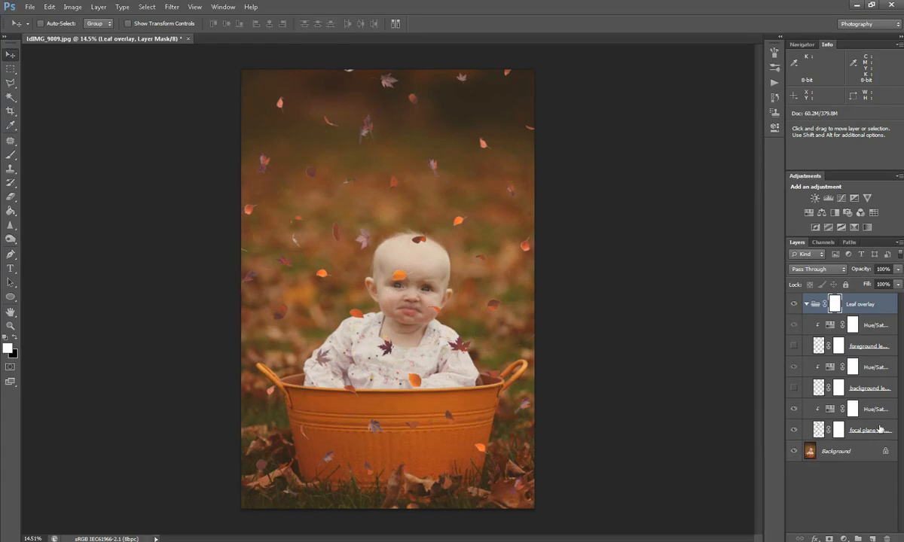
click(871, 429)
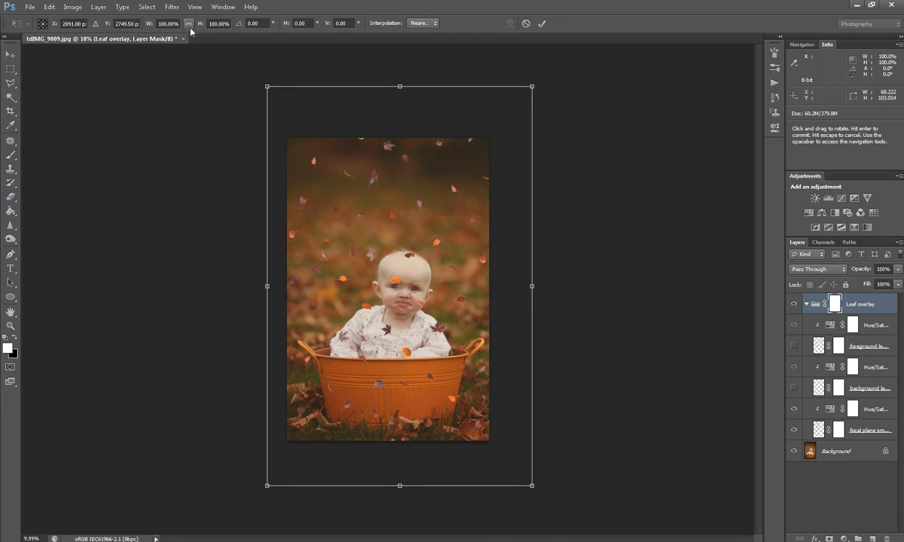
mouse_move(536, 90)
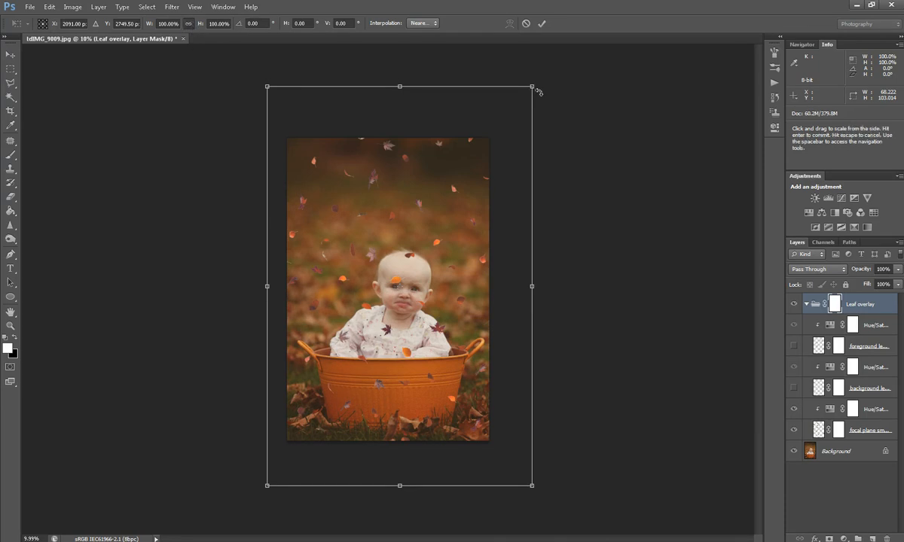
mouse_move(531, 88)
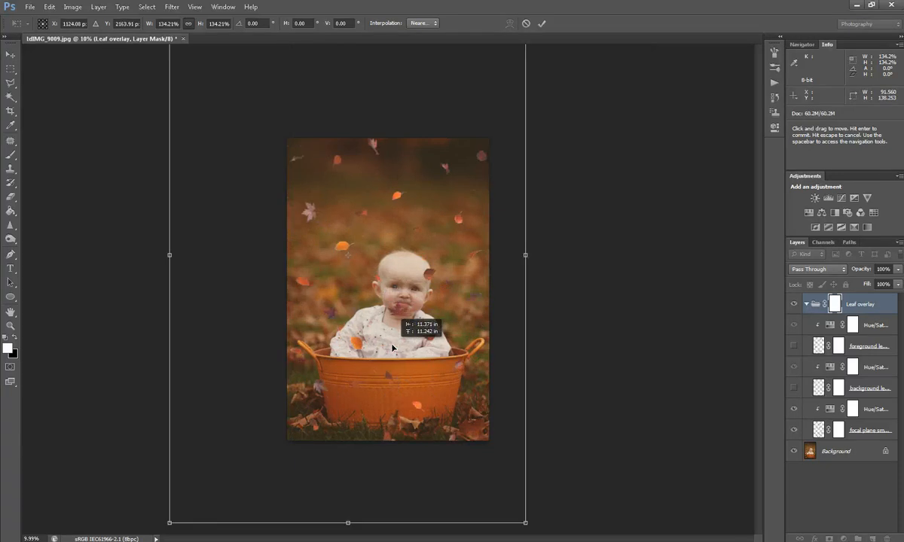
Step: Drag the enlarged focal-plane leaves into position over the portrait
drag(391, 348, 380, 379)
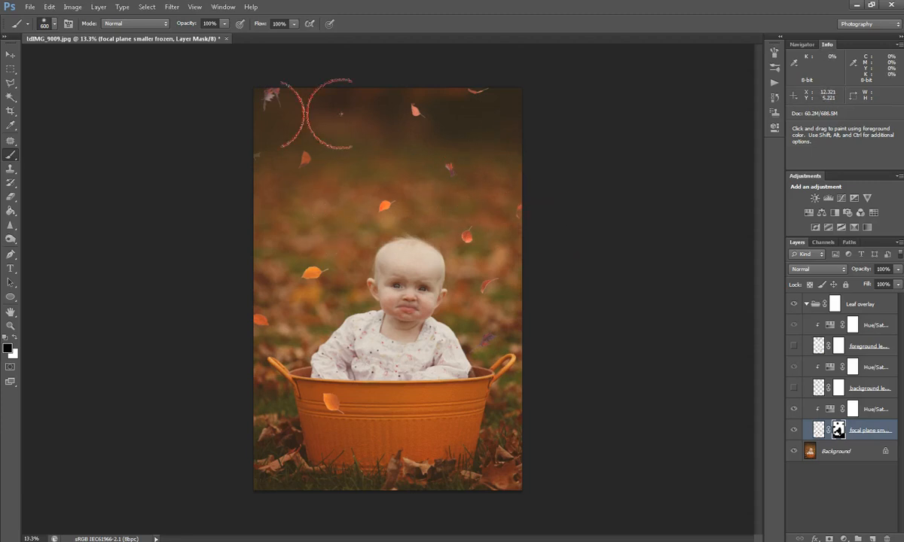
mouse_move(229, 162)
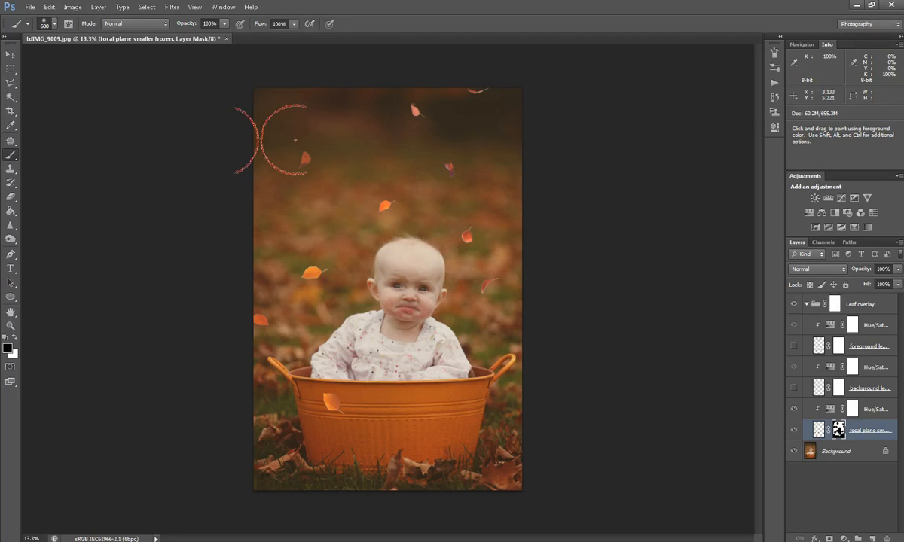
mouse_move(493, 211)
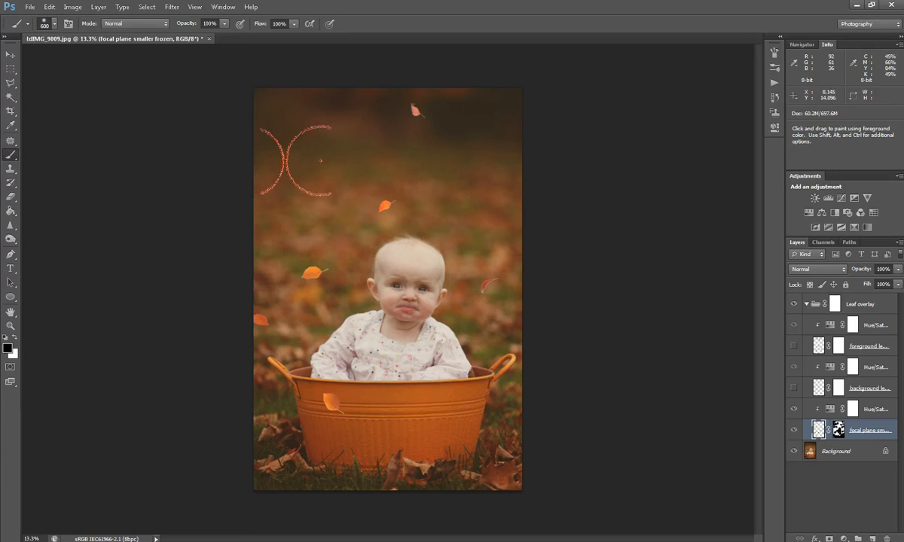
Step: Marquee the leaf above the baby's head, rotate it about 67°, and move it right
click(10, 54)
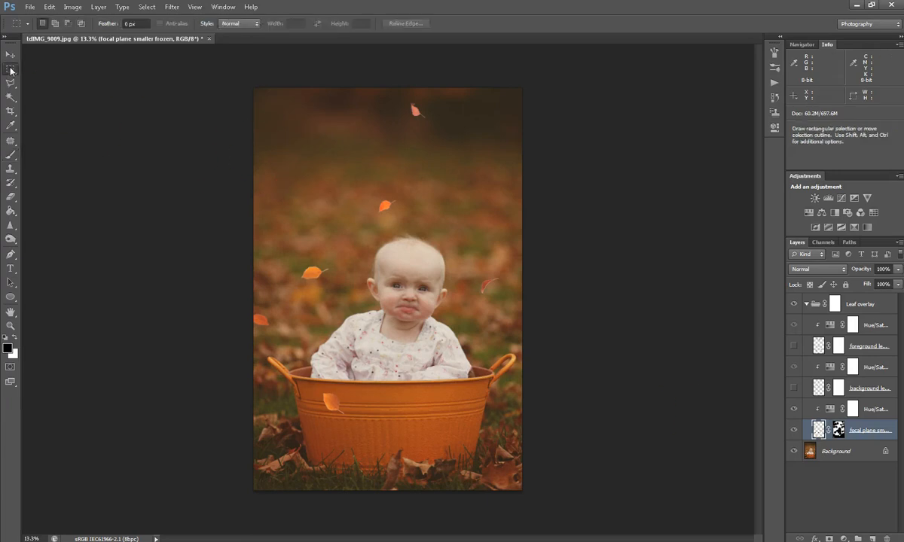
drag(352, 176, 401, 228)
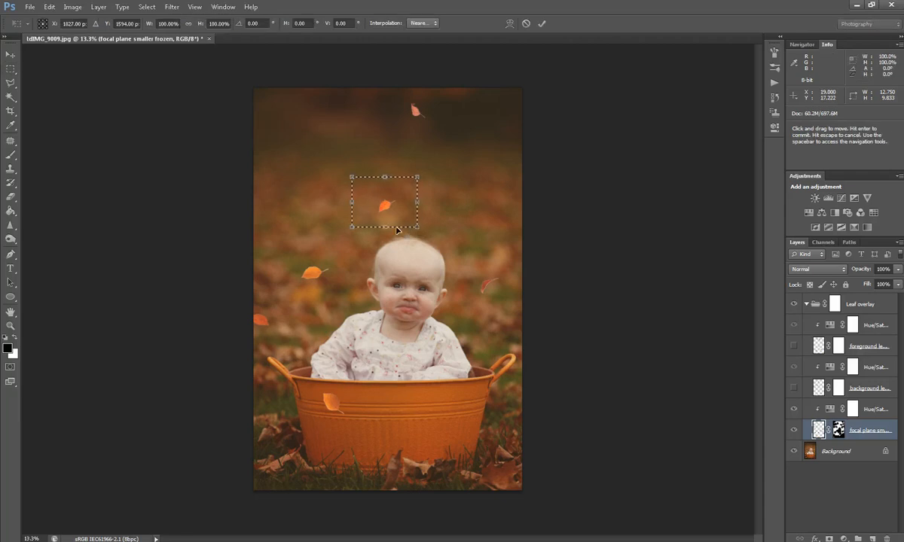
drag(384, 204, 326, 152)
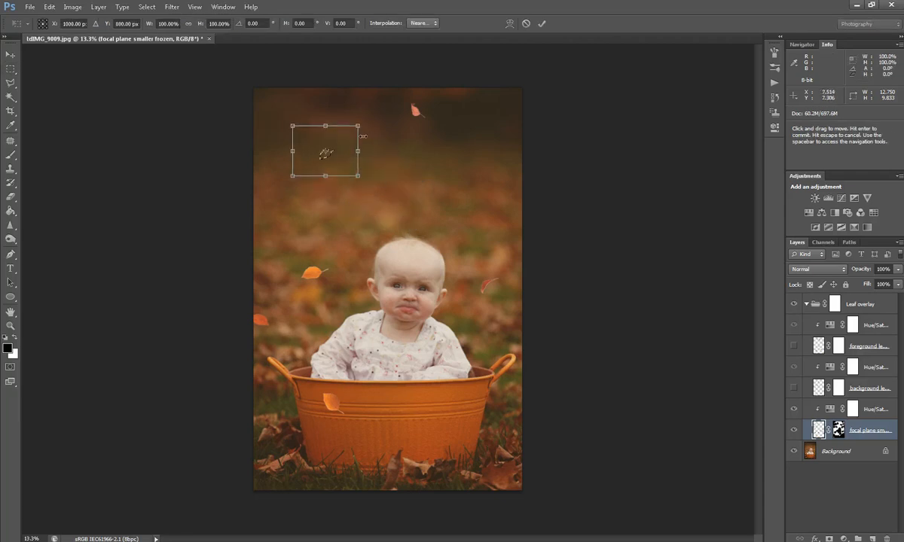
mouse_move(364, 121)
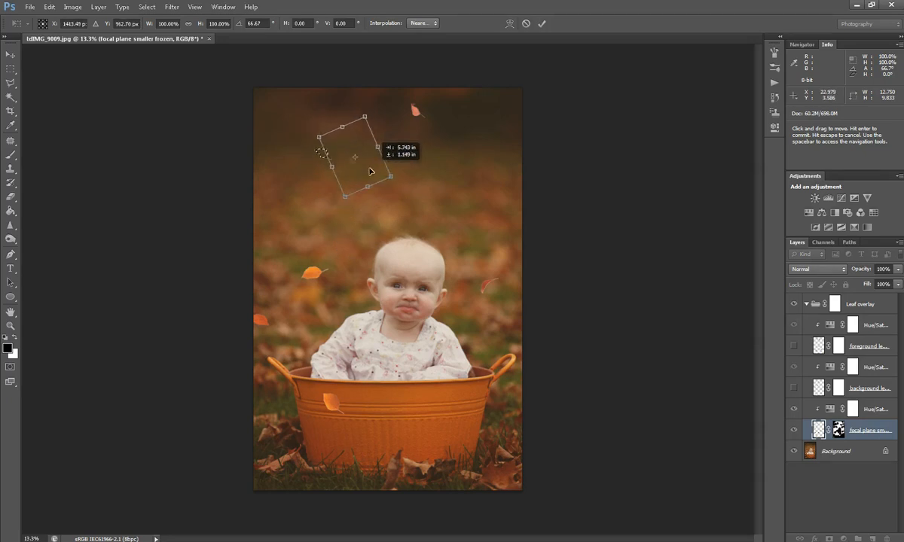
drag(369, 171, 322, 153)
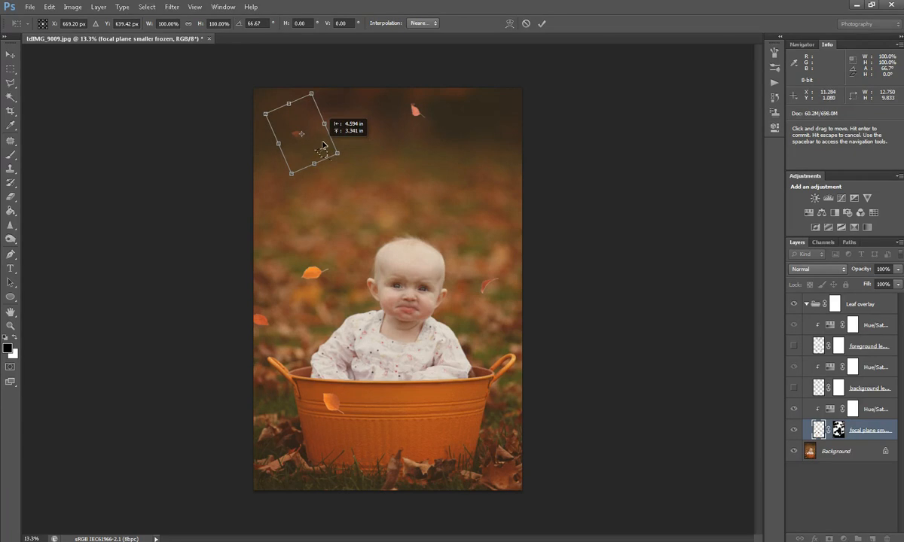
drag(301, 134, 494, 173)
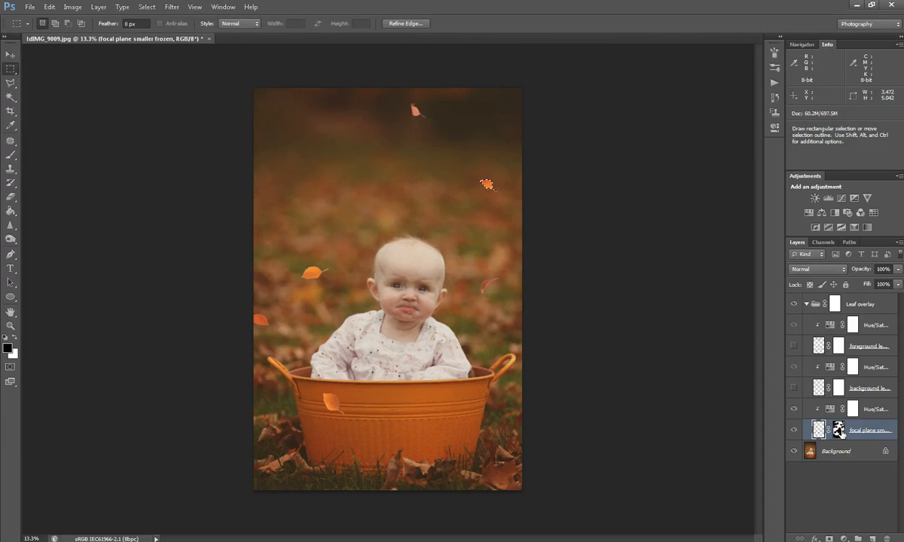
click(147, 6)
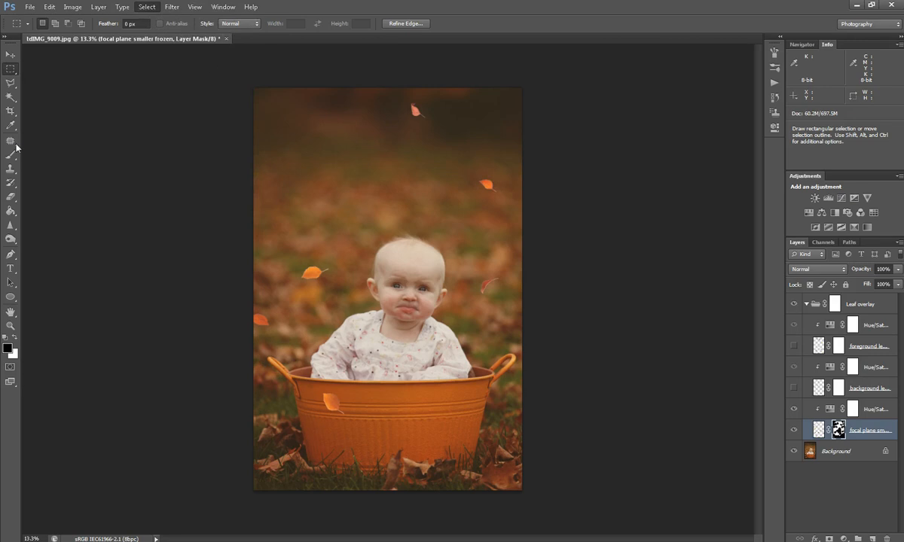
click(10, 154)
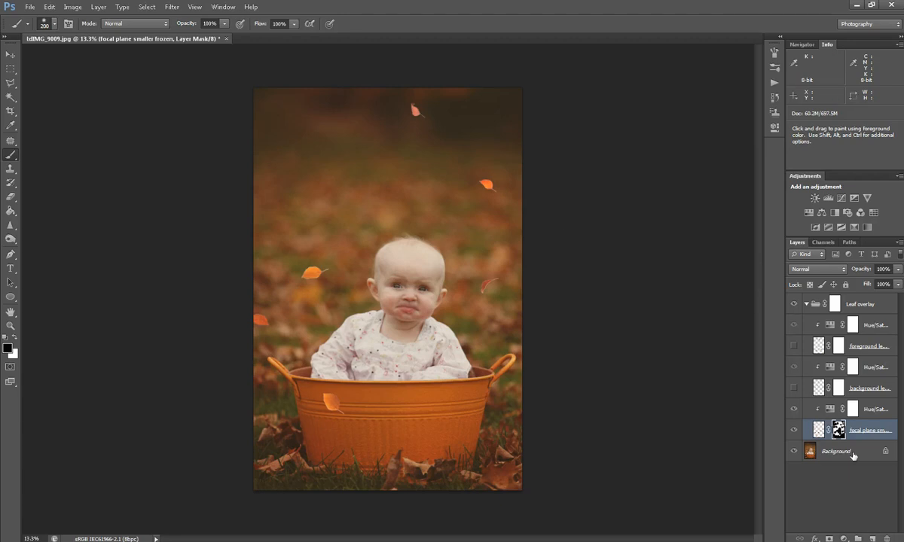
mouse_move(847, 443)
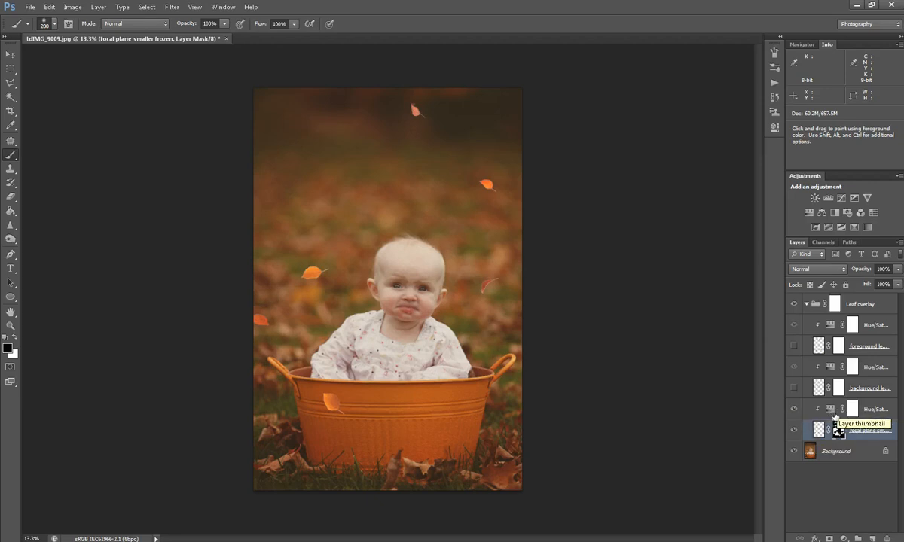
Step: Set the focal leaves' Hue/Saturation 1 to lightness +13 and saturation -20
click(853, 409)
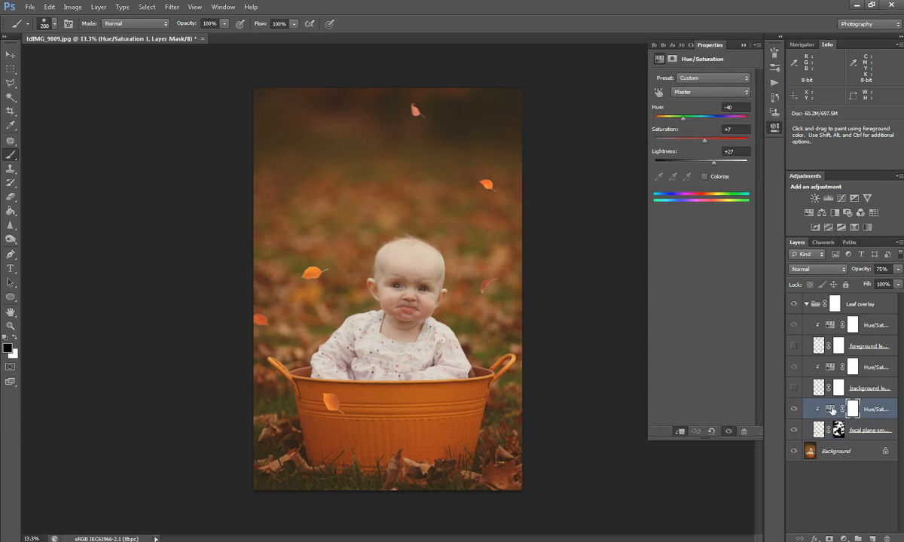
mouse_move(685, 123)
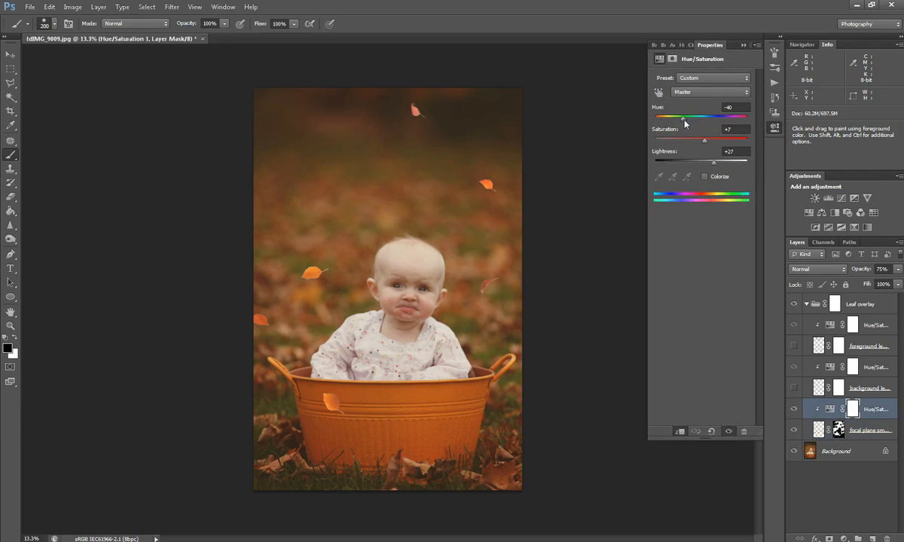
mouse_move(701, 134)
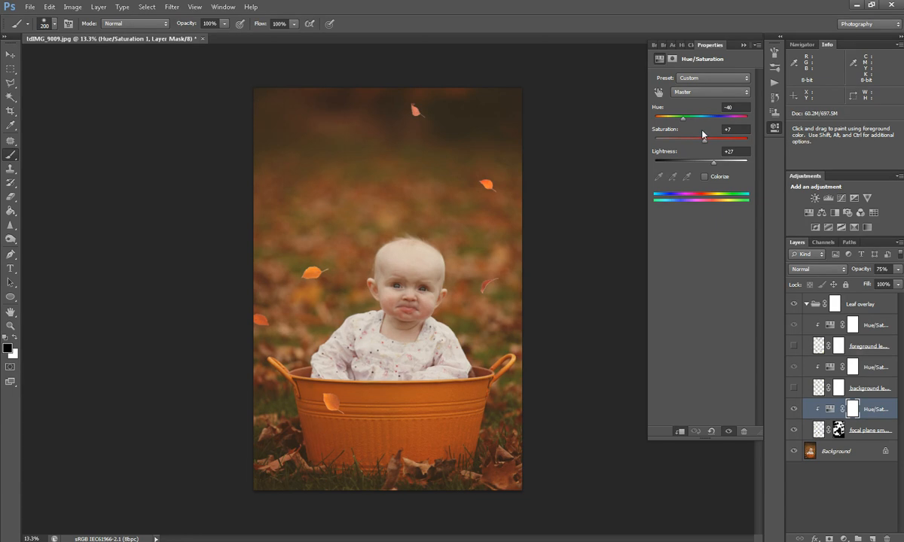
mouse_move(695, 136)
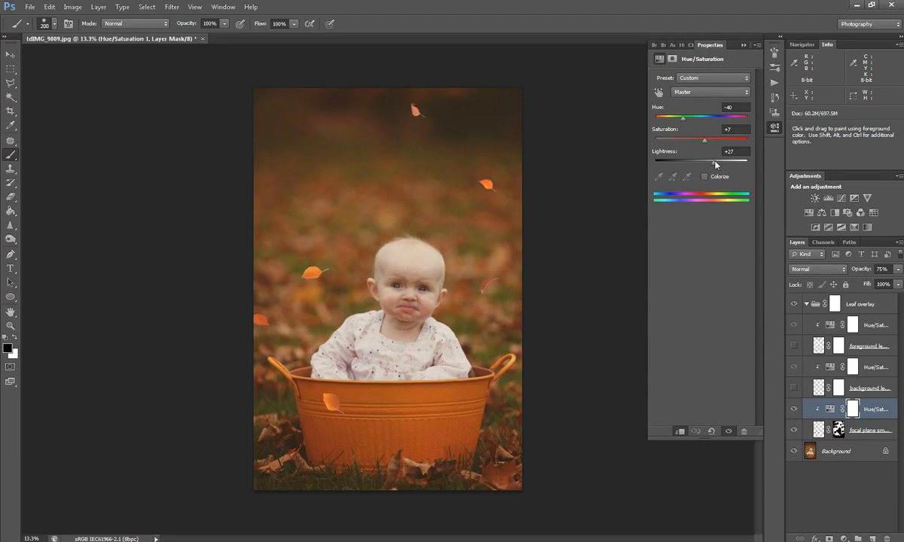
drag(713, 161, 705, 161)
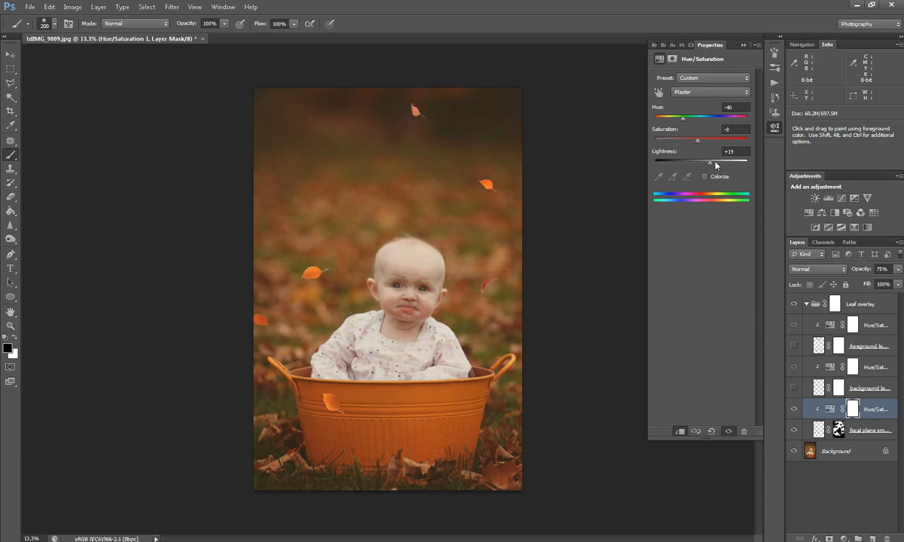
drag(709, 163, 707, 163)
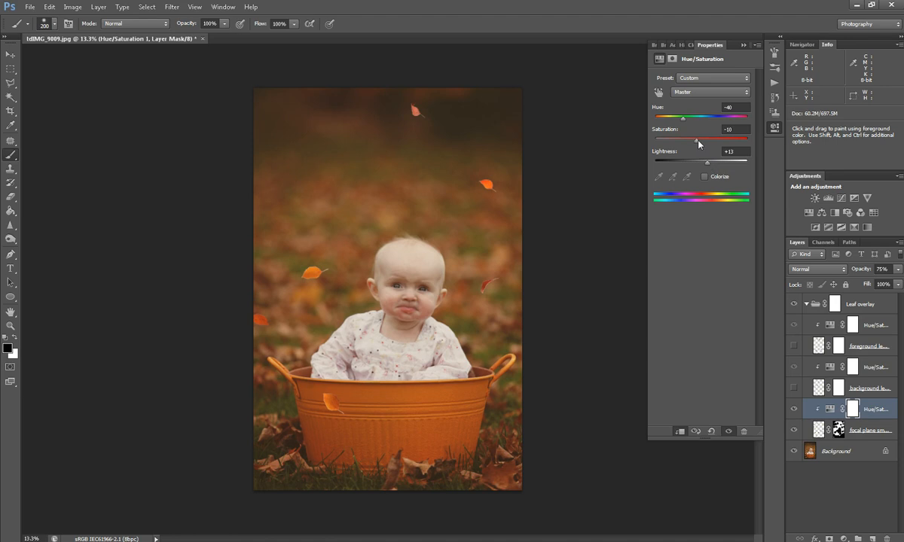
drag(697, 141, 691, 141)
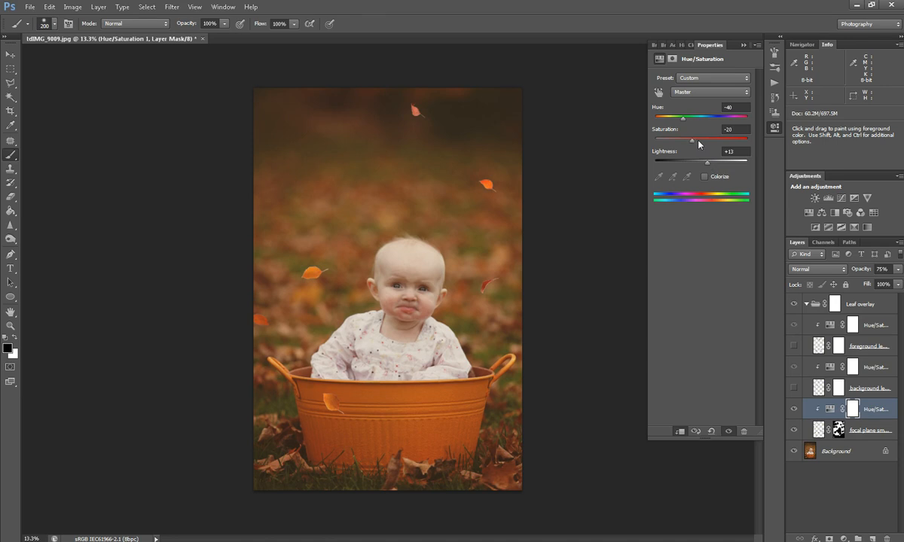
mouse_move(746, 49)
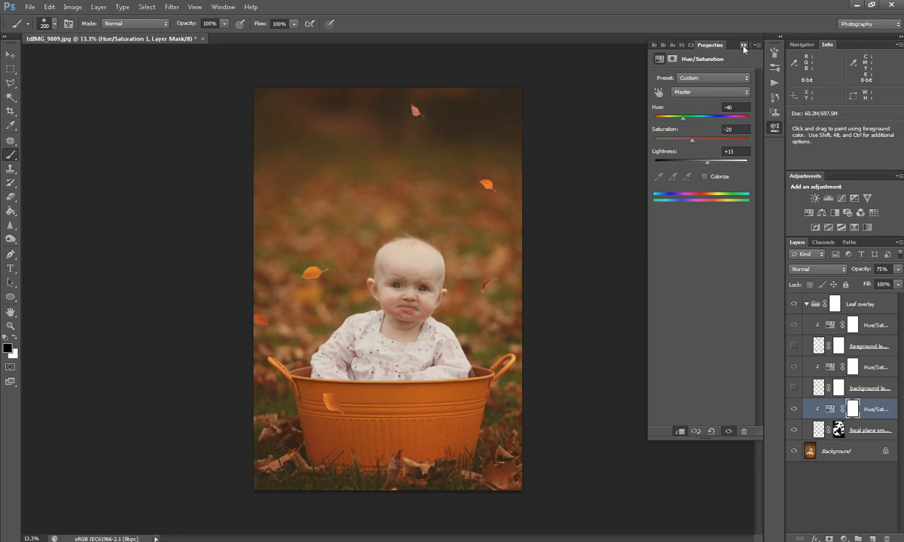
click(744, 45)
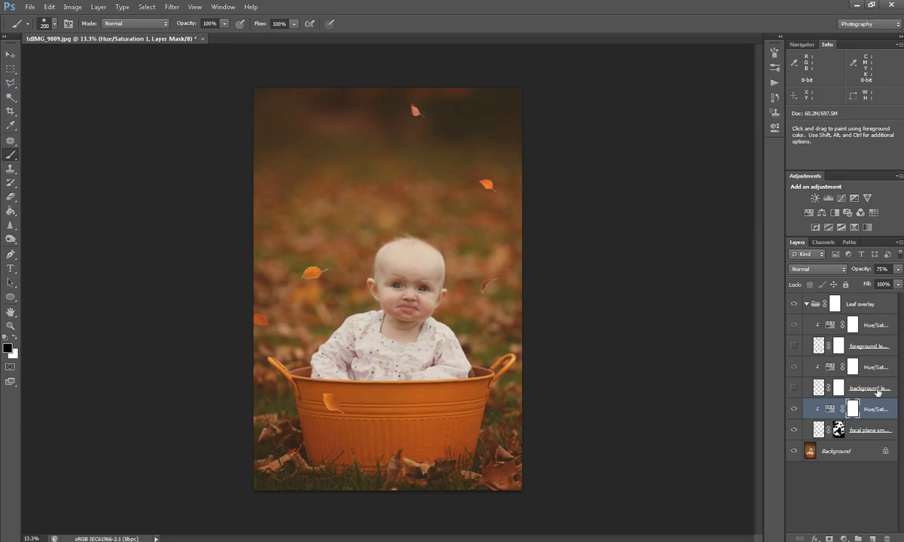
Step: Show the background leaves, set Hue/Saturation 3 hue to -21, and select their mask
click(794, 388)
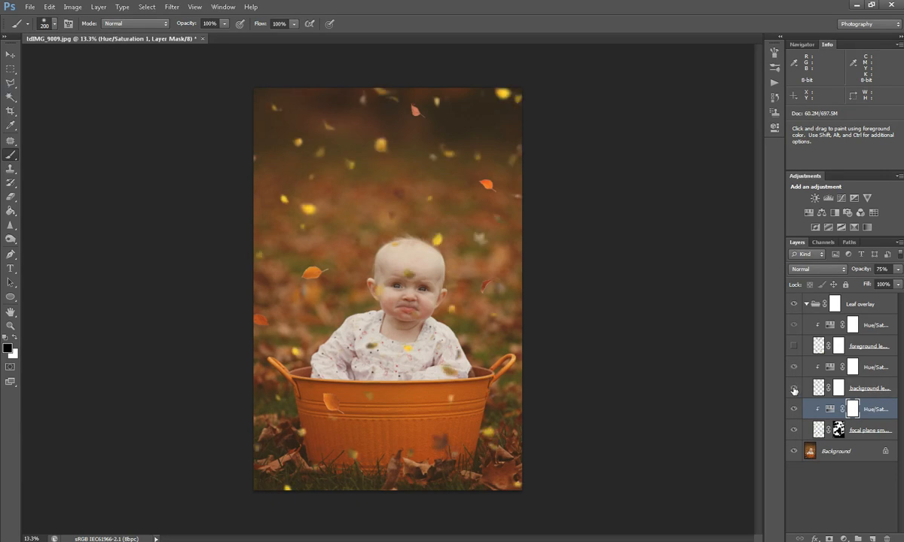
mouse_move(794, 388)
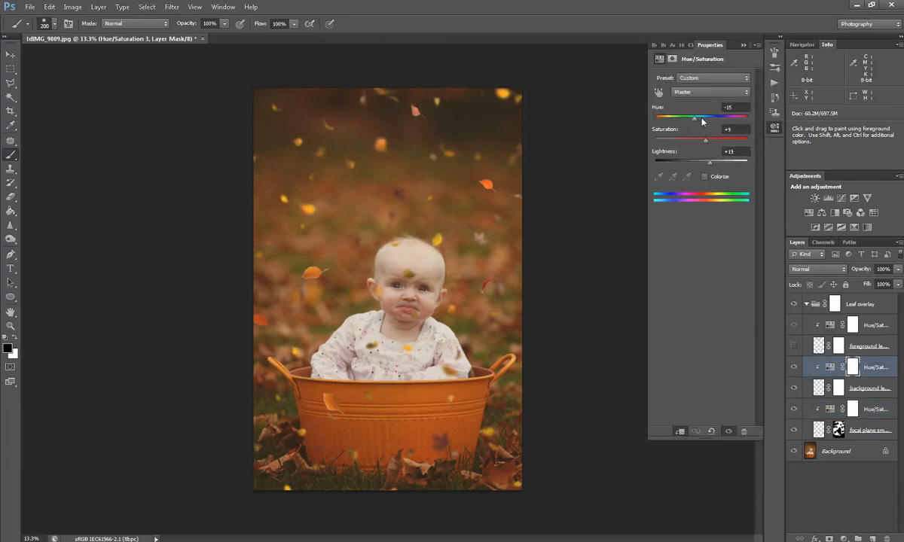
drag(695, 119, 691, 119)
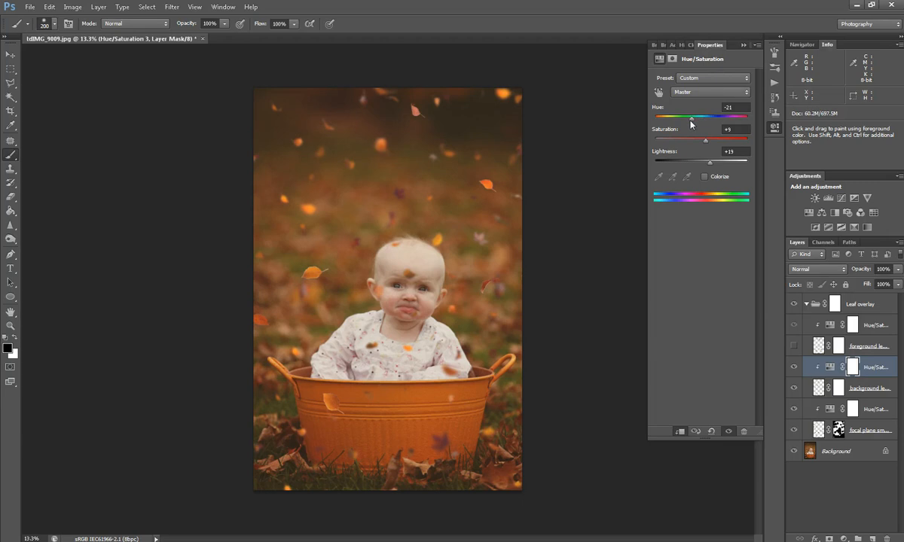
mouse_move(749, 48)
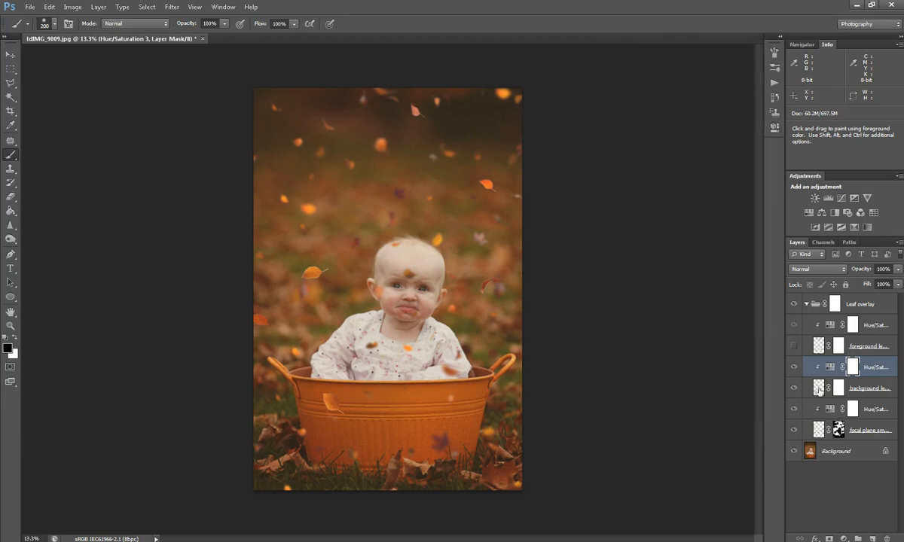
click(867, 388)
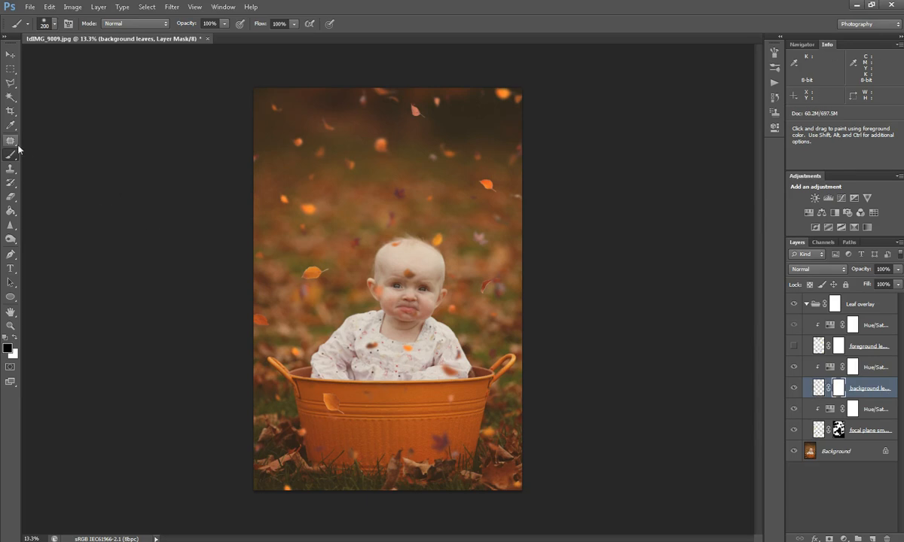
mouse_move(418, 311)
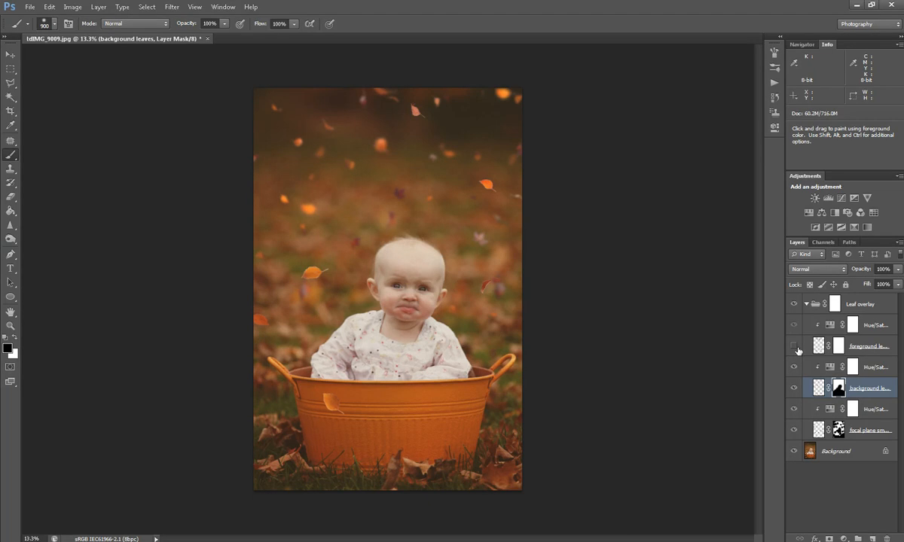
Step: Turn on the blurry foreground leaves layer
click(793, 346)
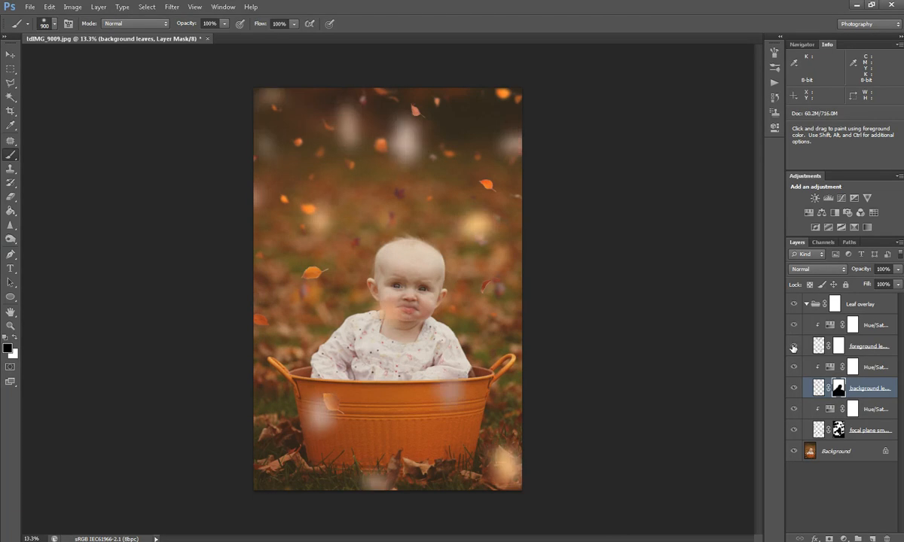
mouse_move(839, 346)
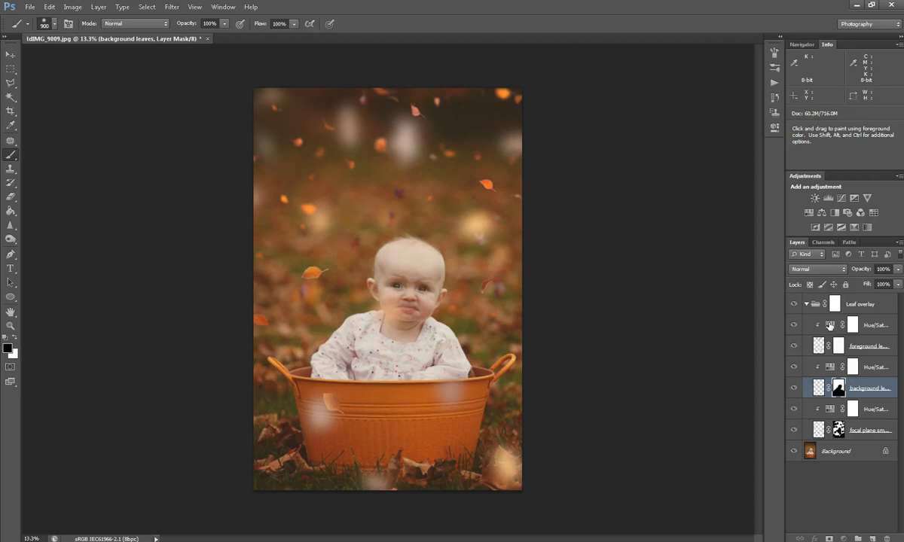
Step: Set Hue/Saturation 2 to lightness +15 and saturation +16, then select the foreground leaves layer
click(874, 324)
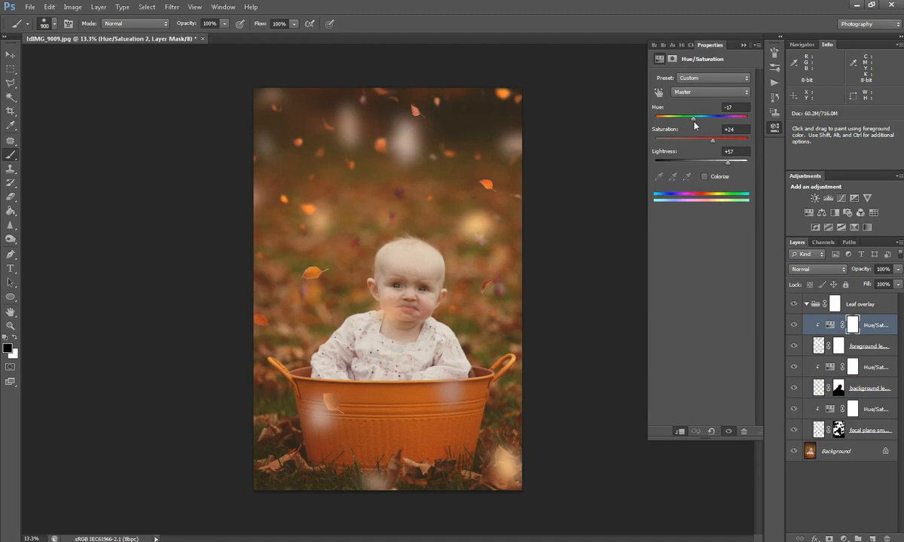
drag(727, 162, 710, 162)
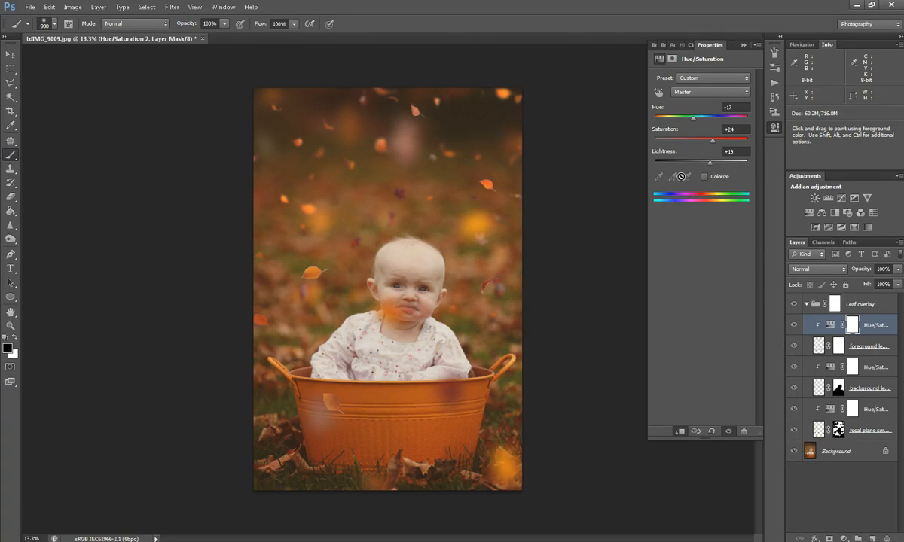
drag(716, 162, 710, 162)
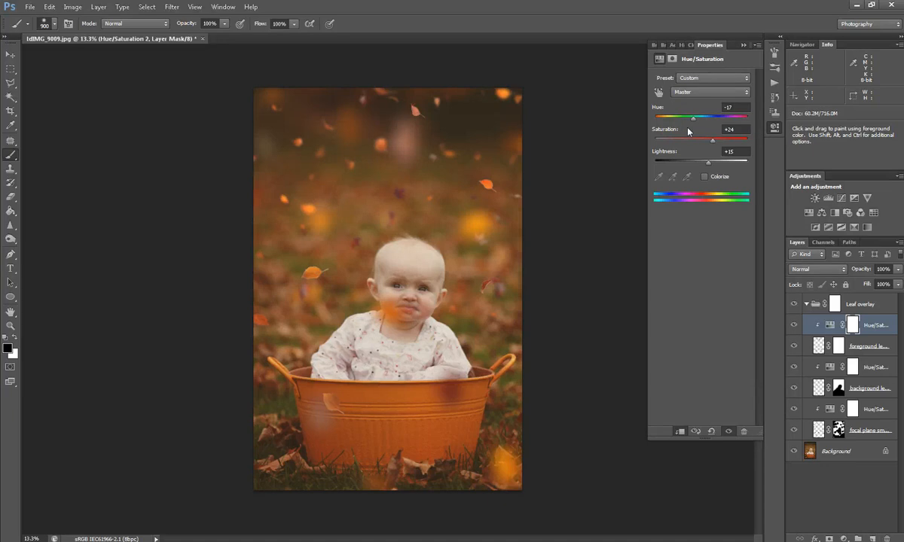
mouse_move(712, 143)
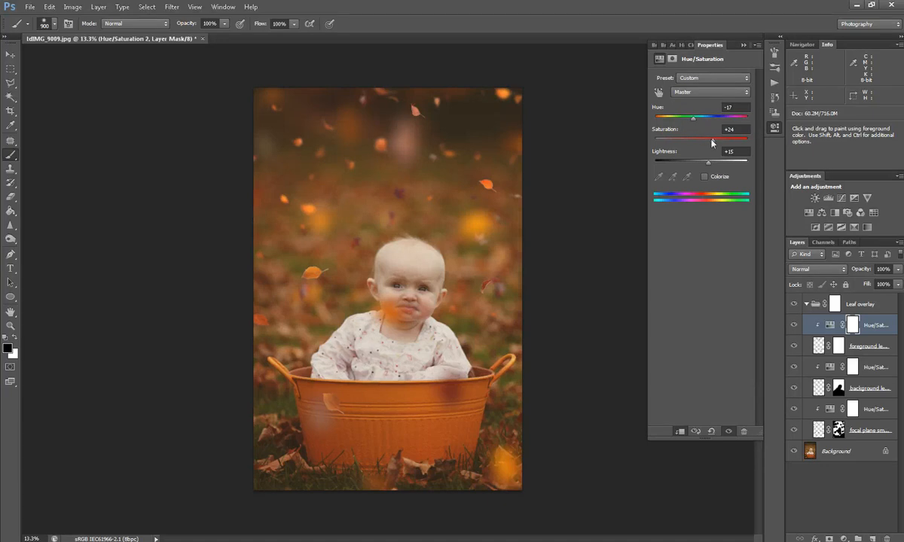
drag(714, 142, 708, 141)
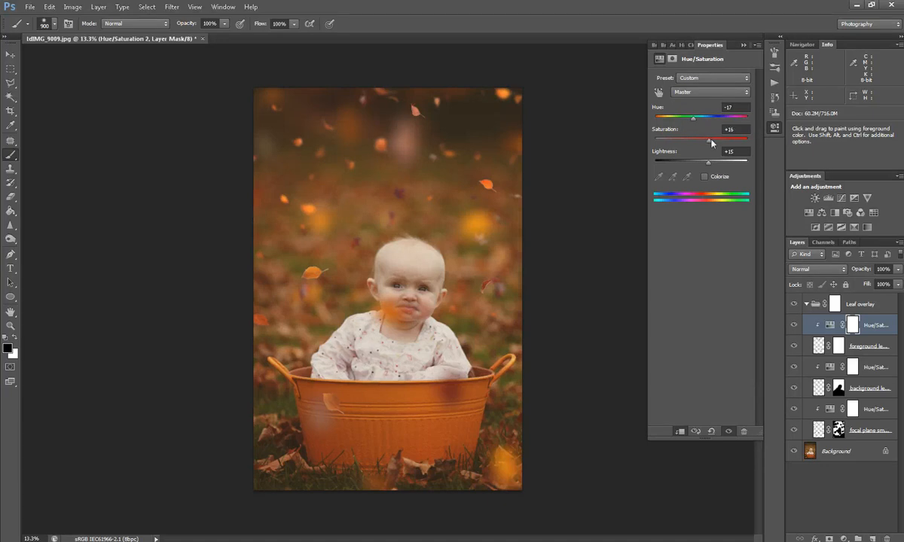
click(759, 45)
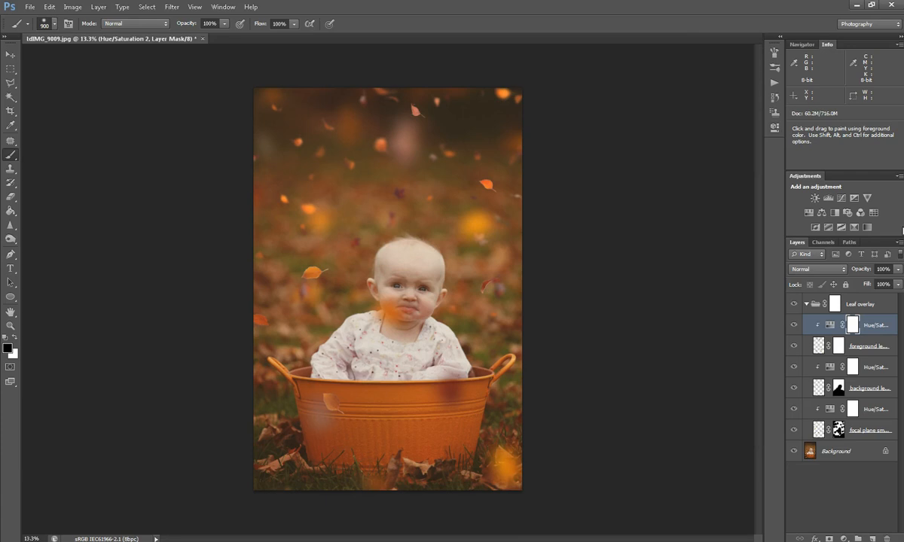
click(866, 345)
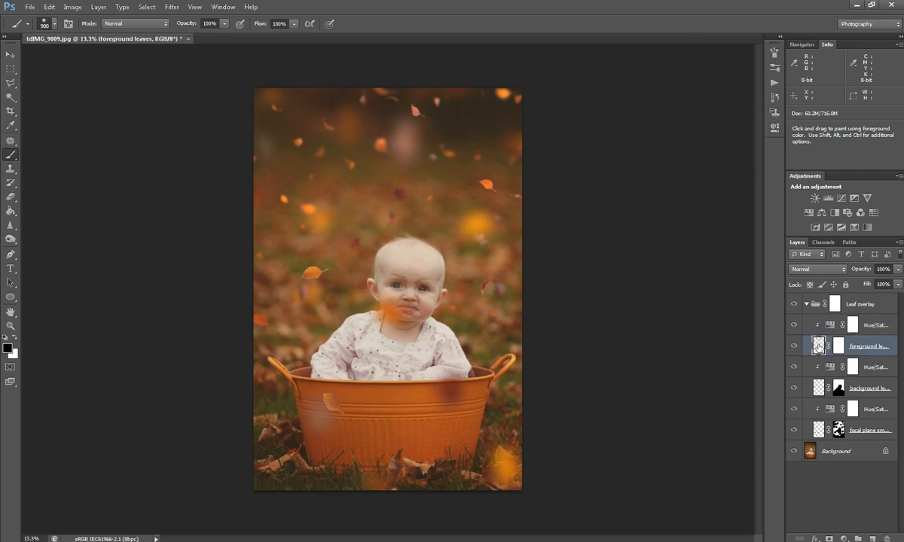
click(11, 57)
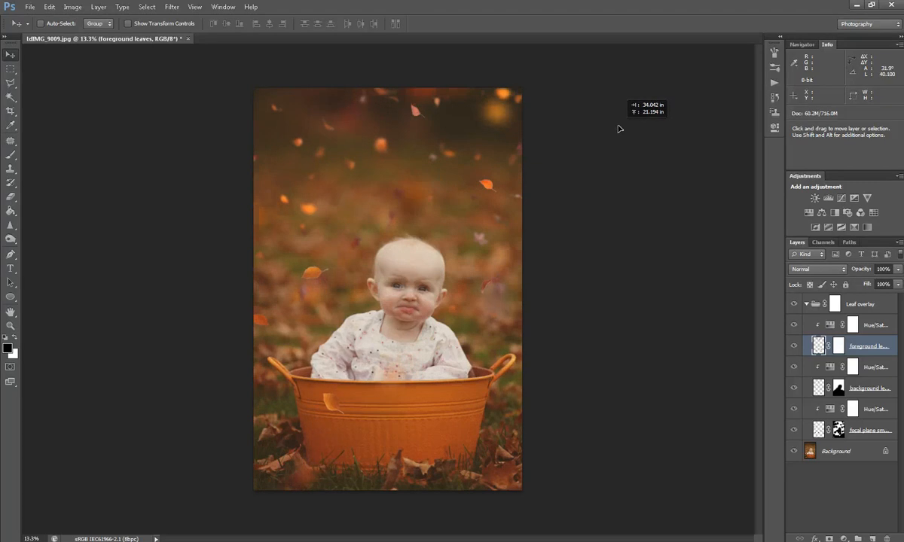
mouse_move(510, 302)
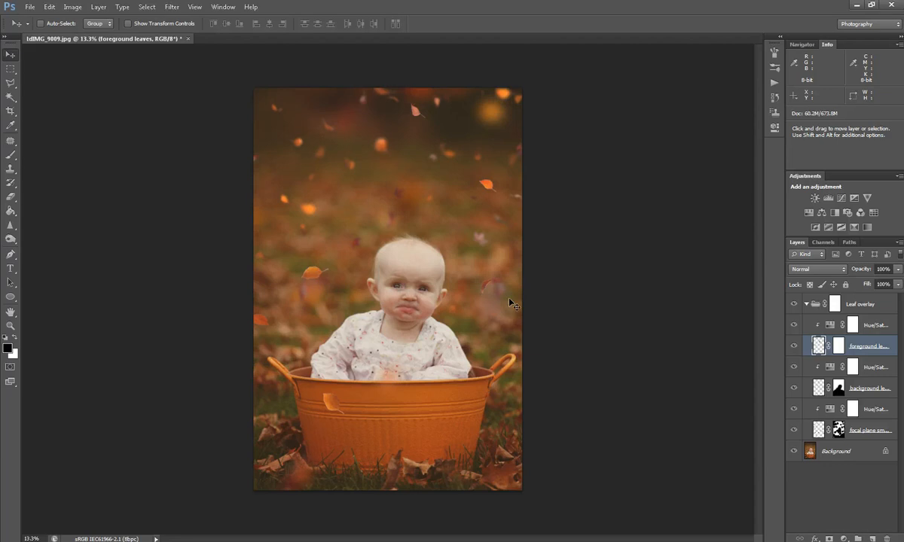
mouse_move(838, 347)
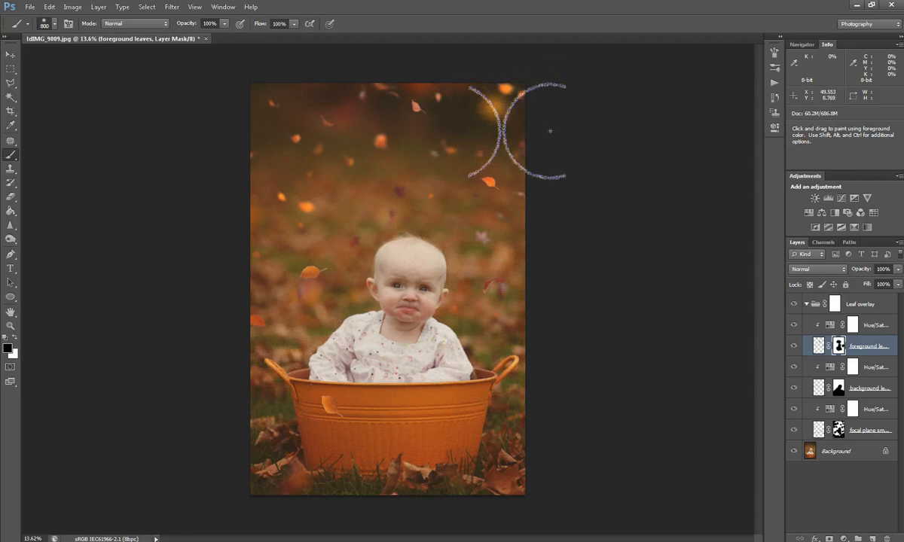
mouse_move(610, 341)
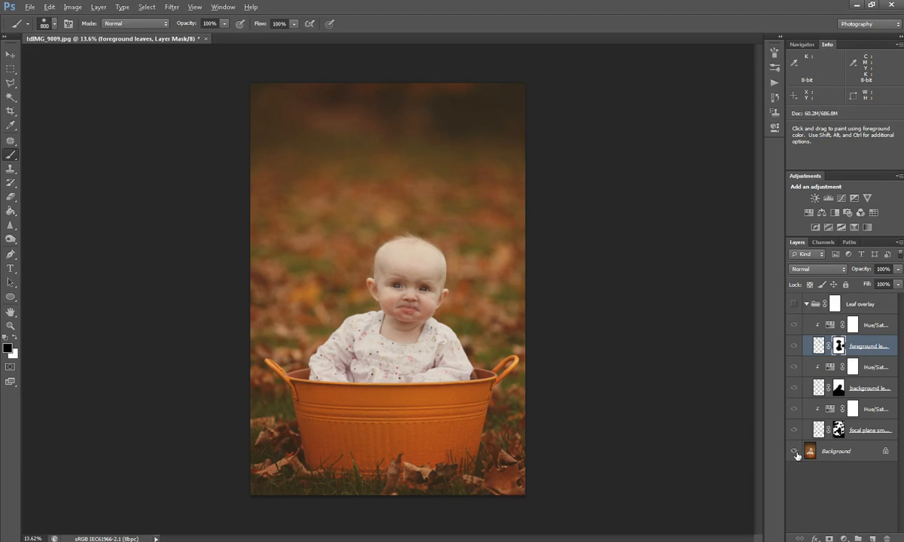
click(793, 452)
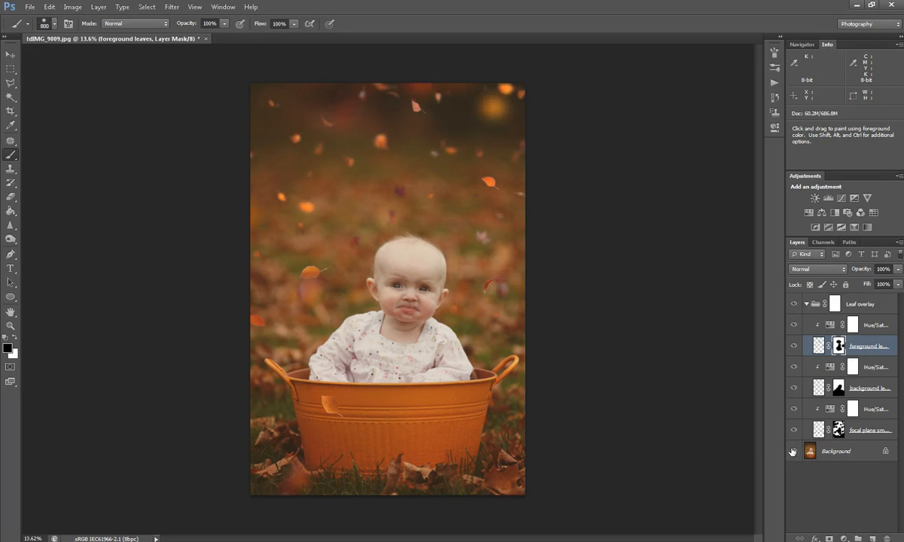